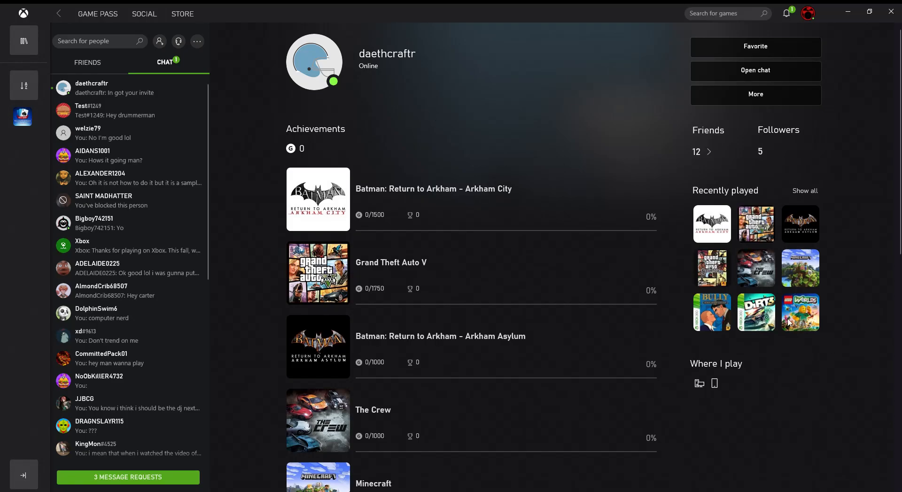
{"action": "mouse_move", "coordinate": [479, 122]}
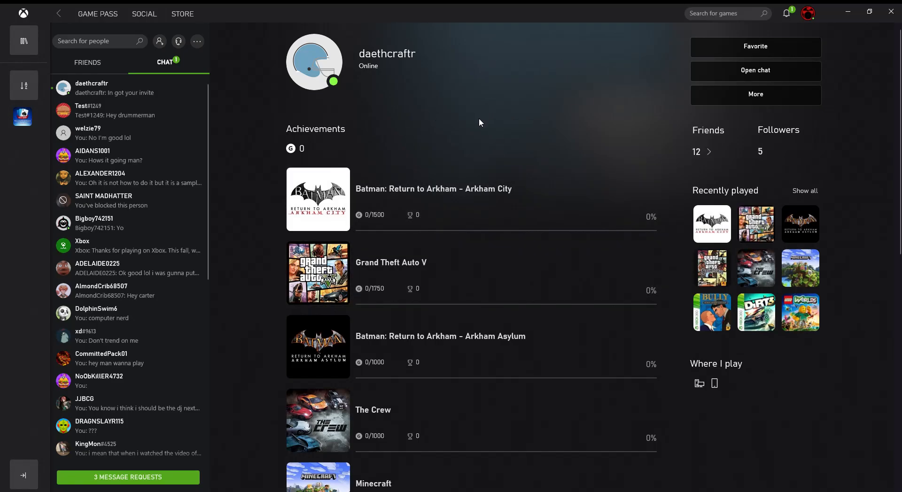
{"action": "mouse_move", "coordinate": [584, 141]}
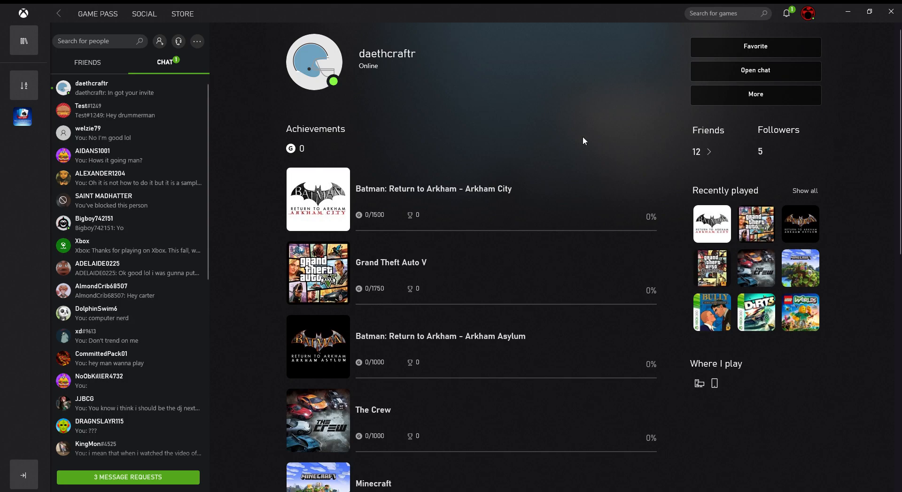
{"action": "mouse_move", "coordinate": [358, 108]}
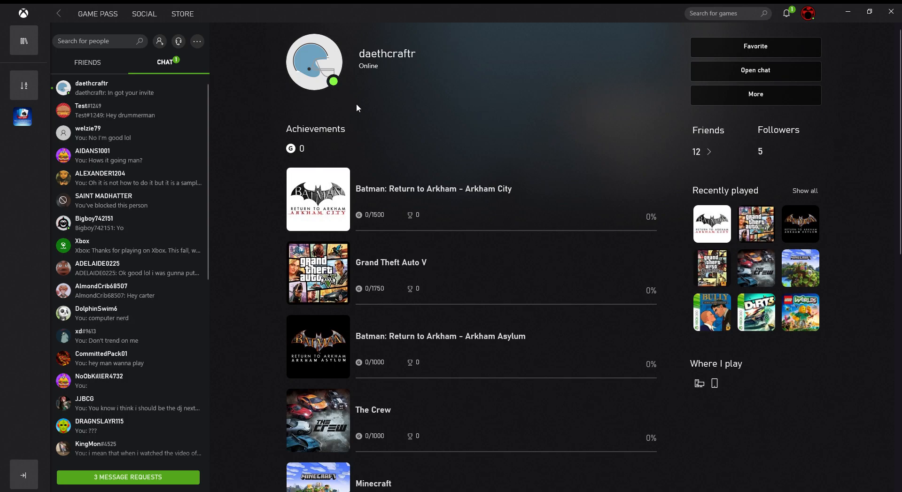
{"action": "mouse_move", "coordinate": [368, 106]}
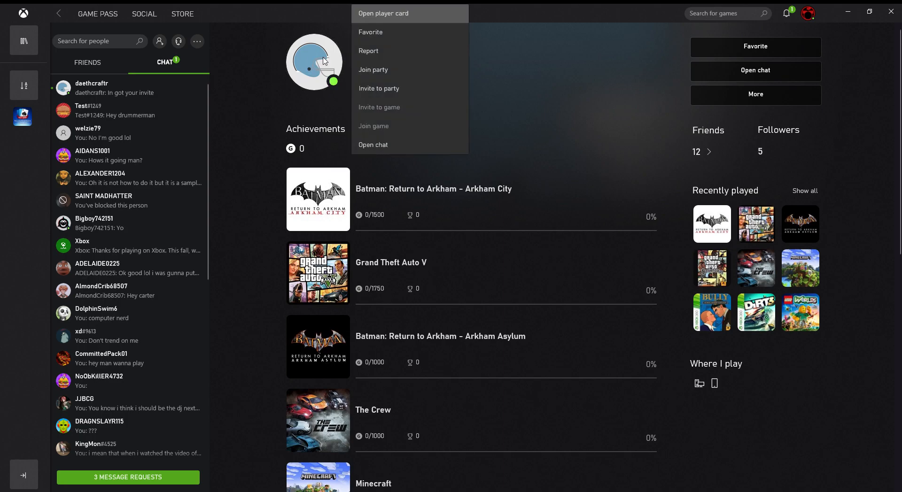
{"action": "mouse_move", "coordinate": [415, 196]}
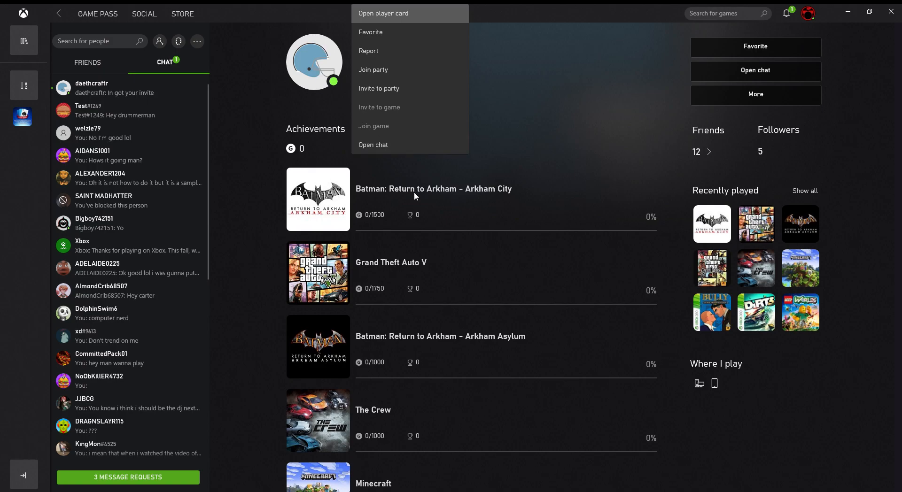
{"action": "mouse_move", "coordinate": [403, 145]}
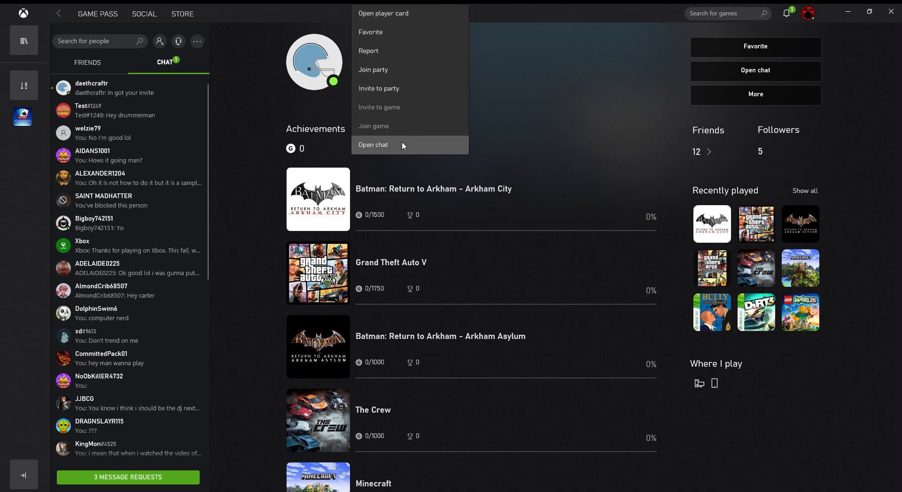
{"action": "mouse_move", "coordinate": [488, 109]}
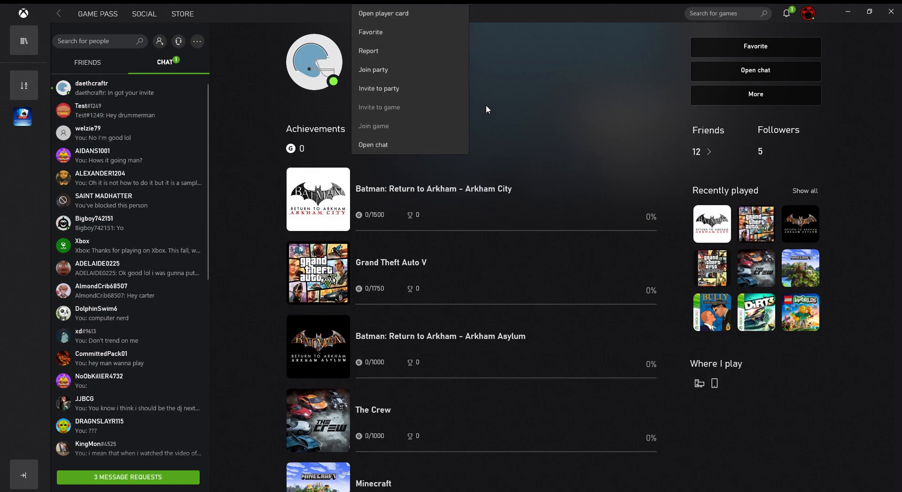
{"action": "mouse_move", "coordinate": [371, 91]}
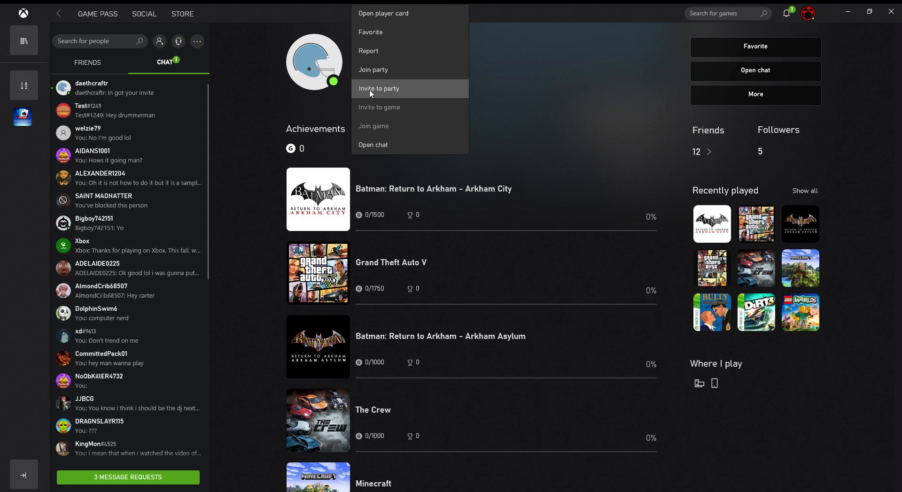
{"action": "mouse_move", "coordinate": [373, 96]}
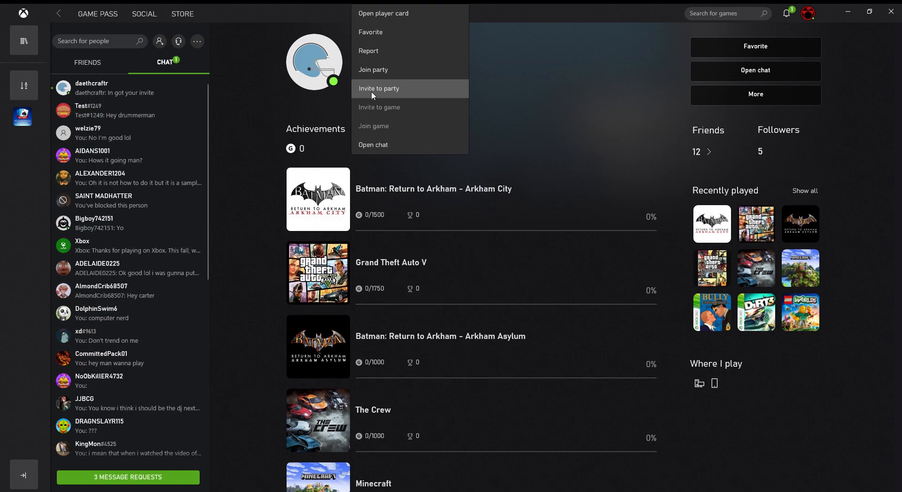
{"action": "mouse_move", "coordinate": [378, 94]}
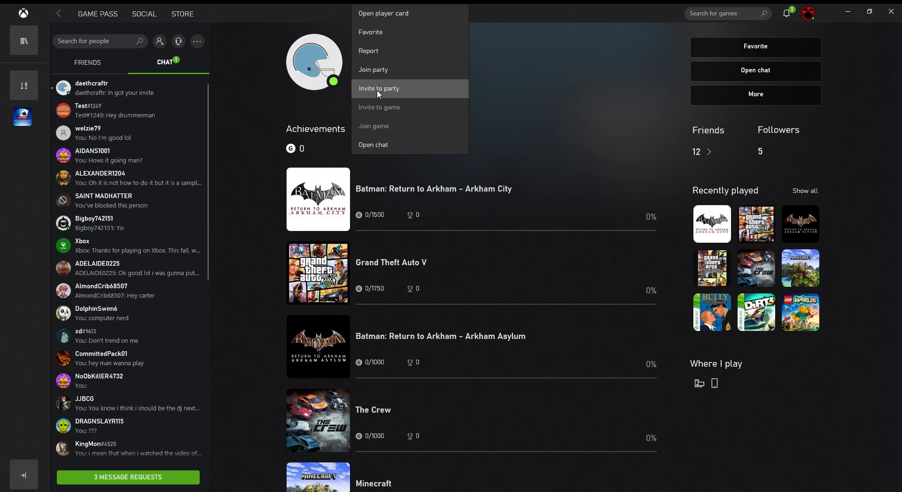
{"action": "mouse_move", "coordinate": [480, 168]}
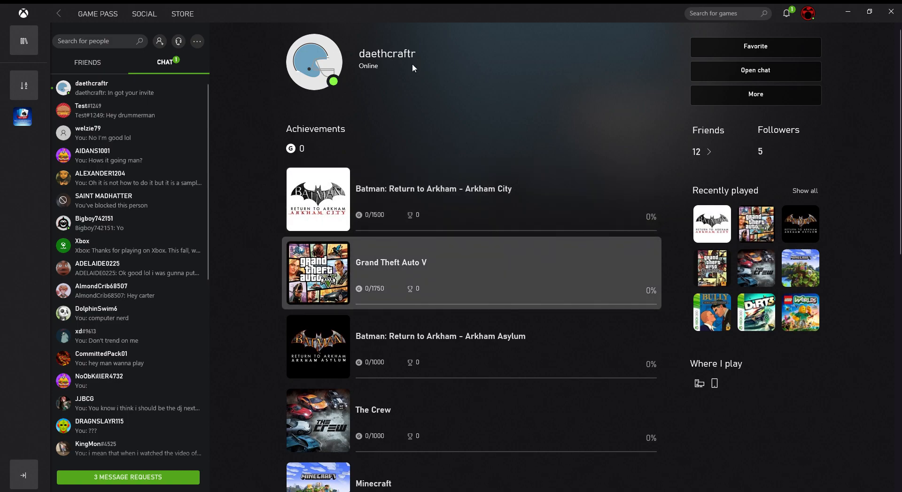
{"action": "mouse_move", "coordinate": [661, 279]}
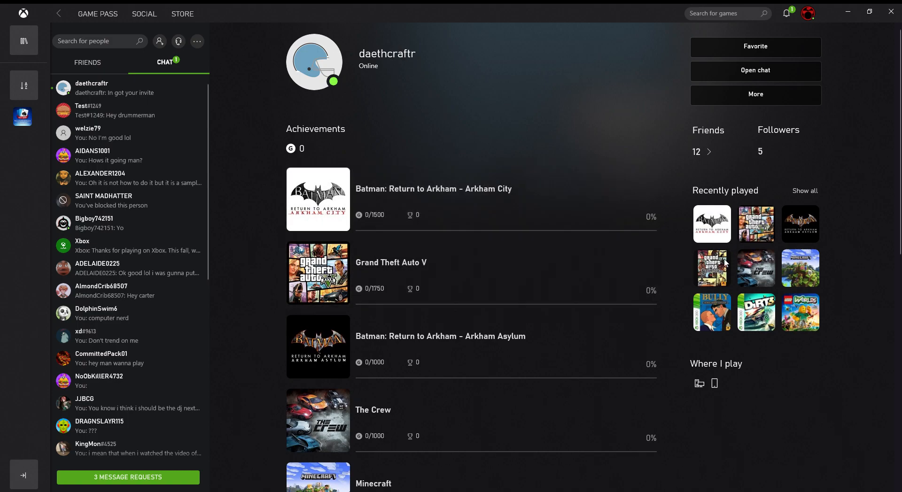
{"action": "mouse_move", "coordinate": [137, 102]}
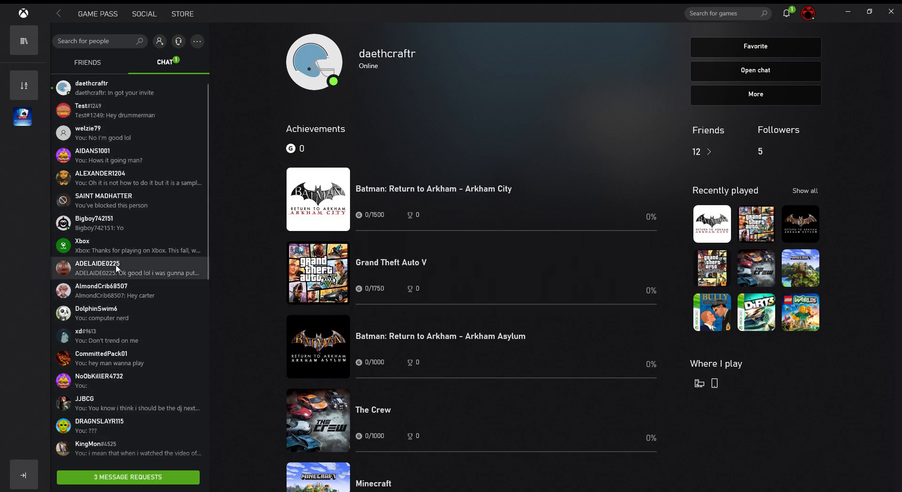
{"action": "mouse_move", "coordinate": [262, 424]}
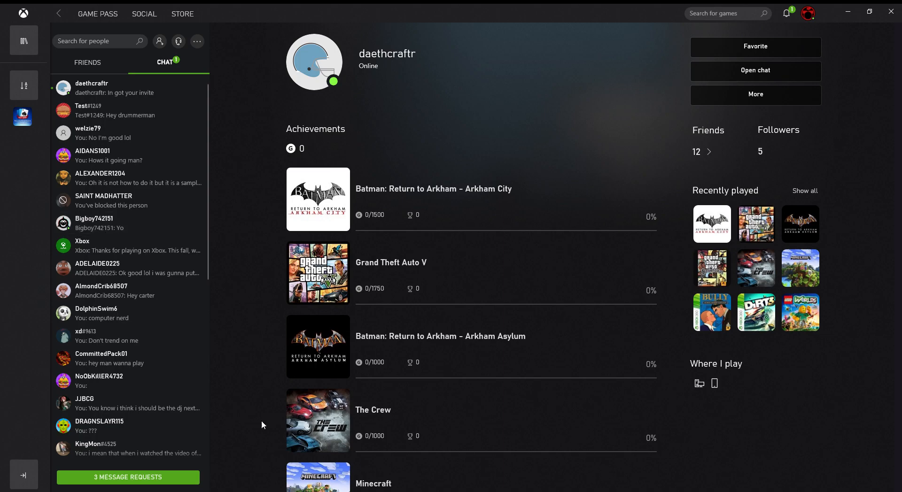
{"action": "mouse_move", "coordinate": [425, 139]}
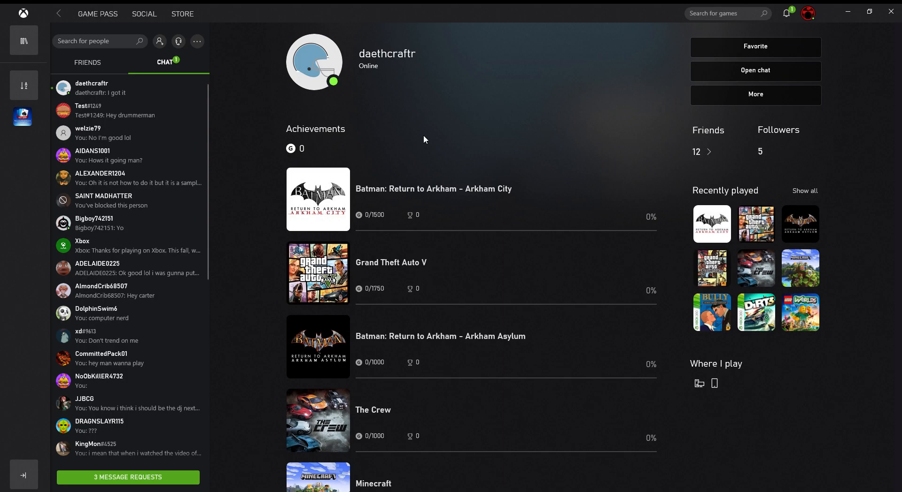
{"action": "mouse_move", "coordinate": [486, 139]}
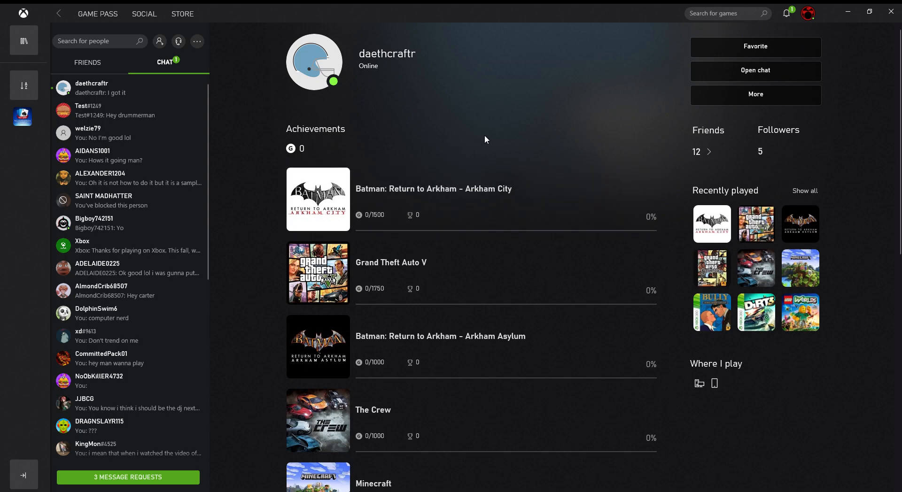
{"action": "mouse_move", "coordinate": [708, 411]}
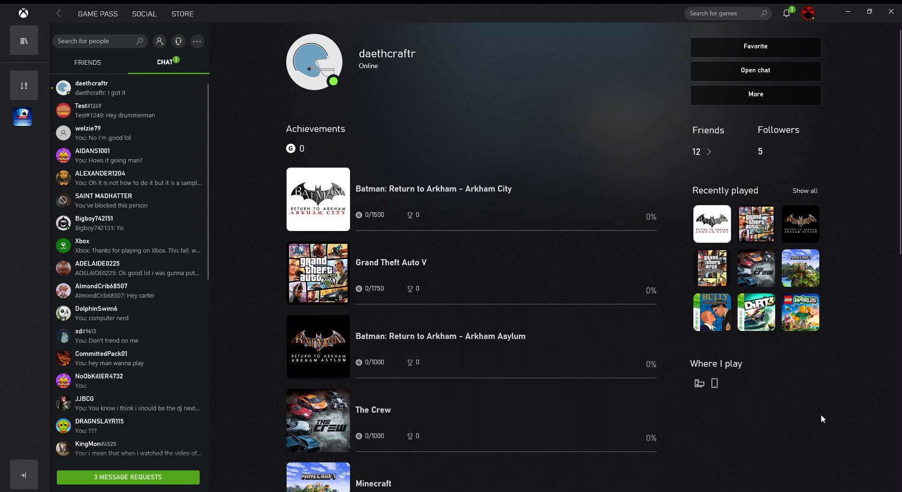
{"action": "mouse_move", "coordinate": [743, 381]}
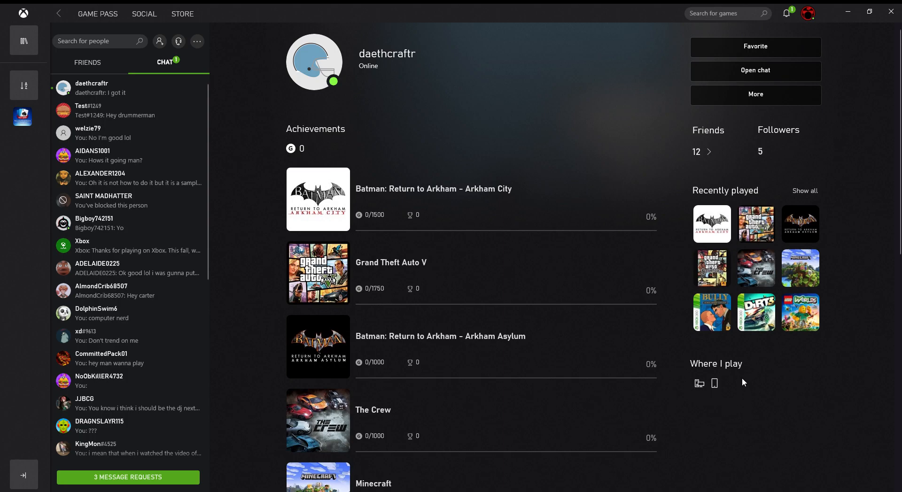
{"action": "mouse_move", "coordinate": [756, 389]}
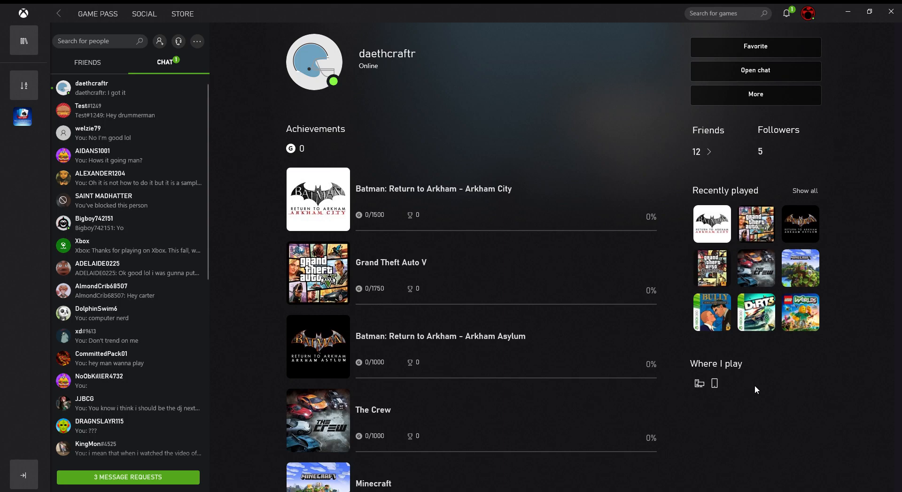
{"action": "mouse_move", "coordinate": [861, 423]}
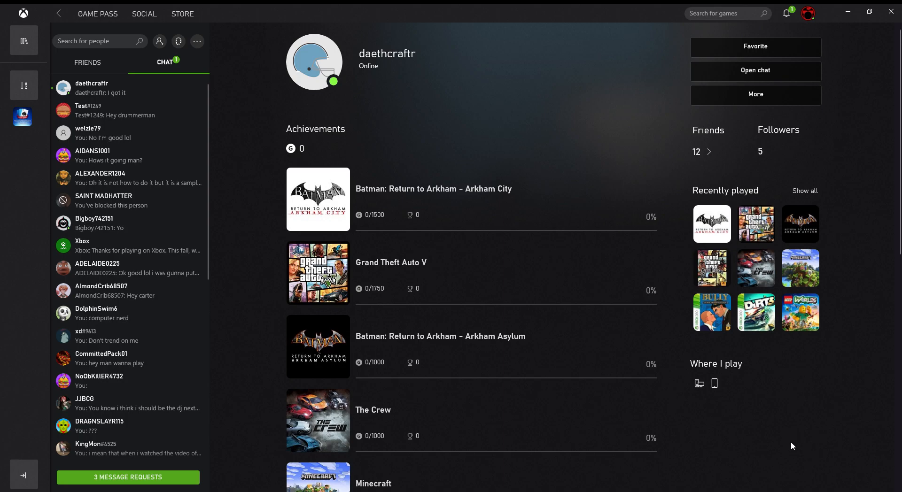
{"action": "mouse_move", "coordinate": [621, 147]}
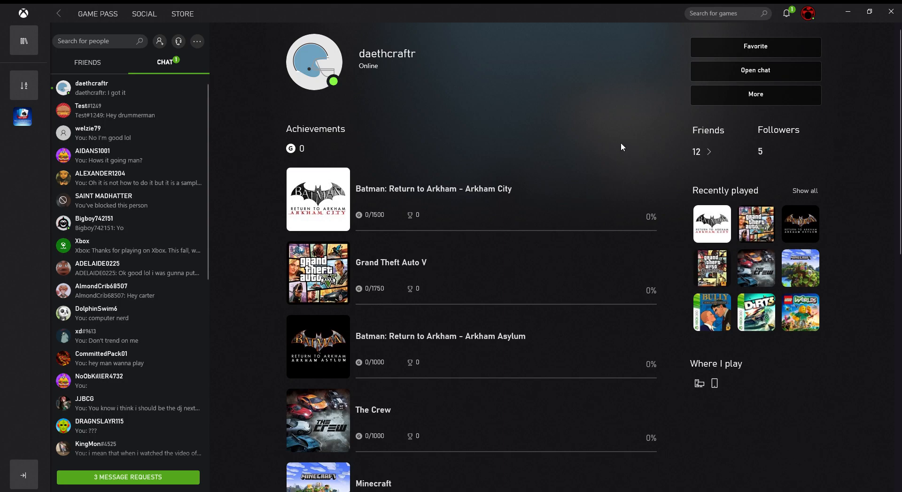
{"action": "mouse_move", "coordinate": [552, 95]}
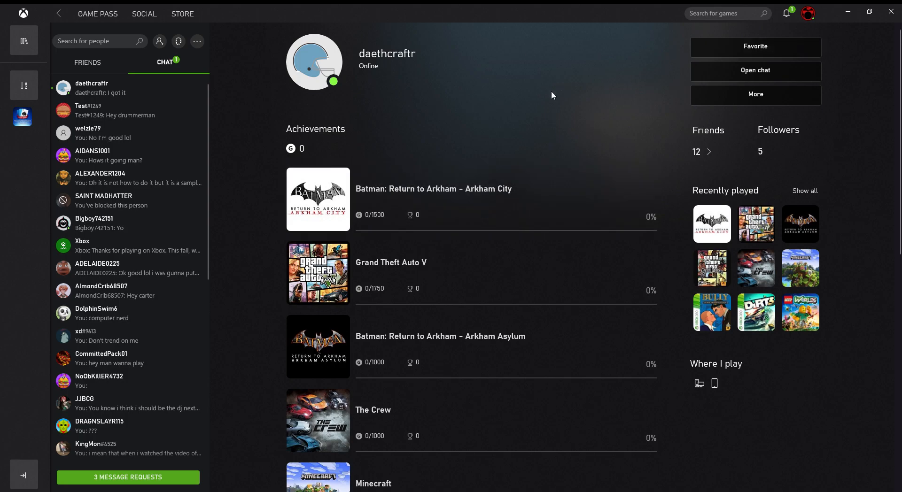
{"action": "mouse_move", "coordinate": [559, 112]}
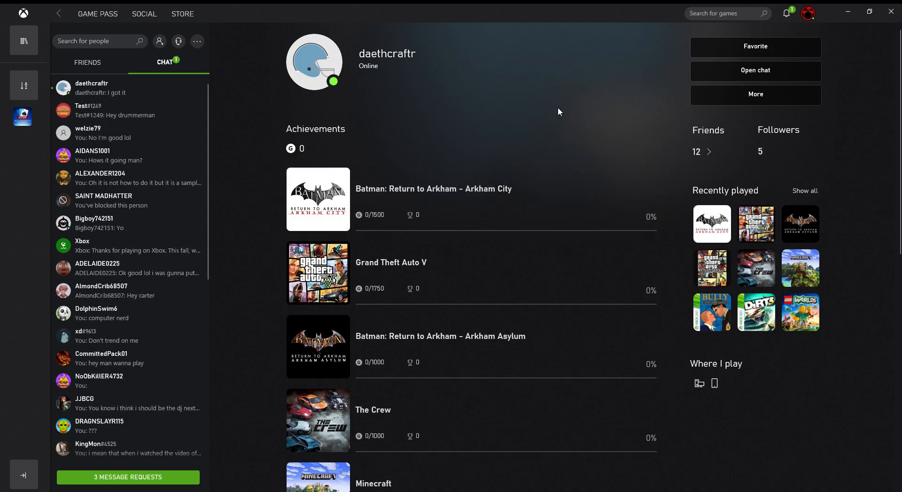
{"action": "mouse_move", "coordinate": [576, 151]}
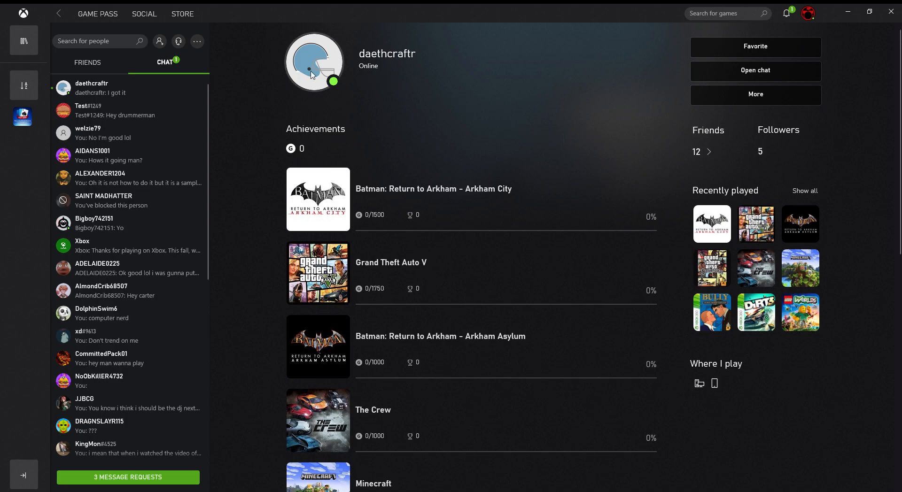
{"action": "mouse_move", "coordinate": [324, 72]}
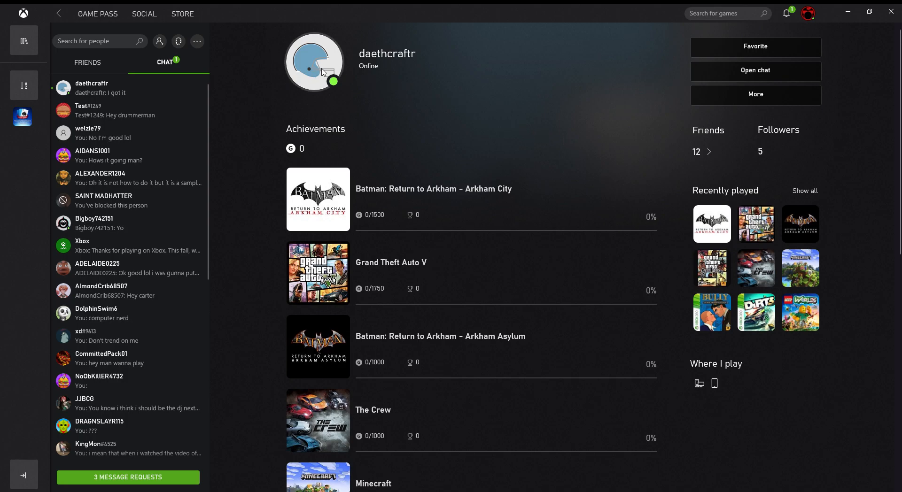
{"action": "right_click", "coordinate": [320, 71]}
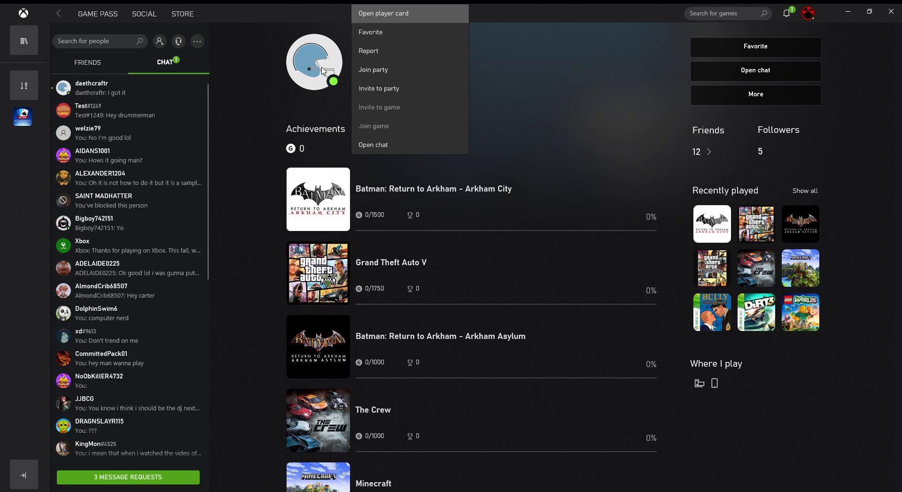
{"action": "left_click", "coordinate": [385, 13]}
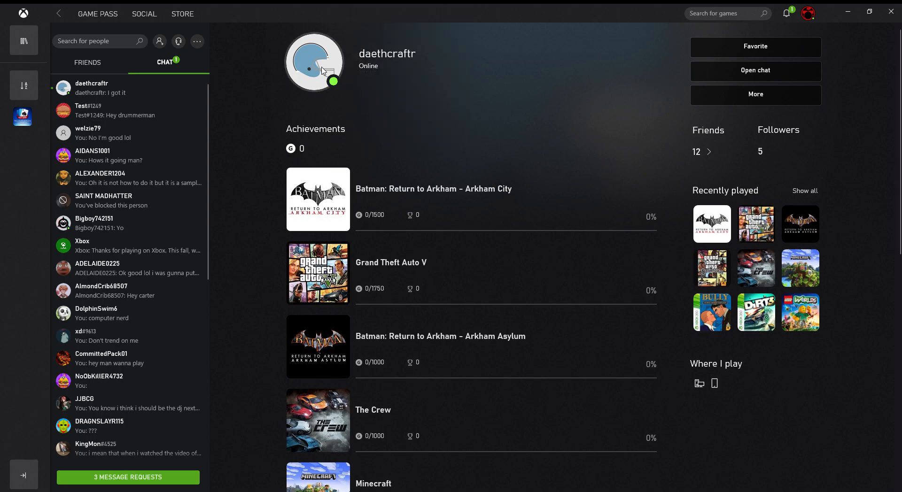
{"action": "left_click", "coordinate": [314, 61]}
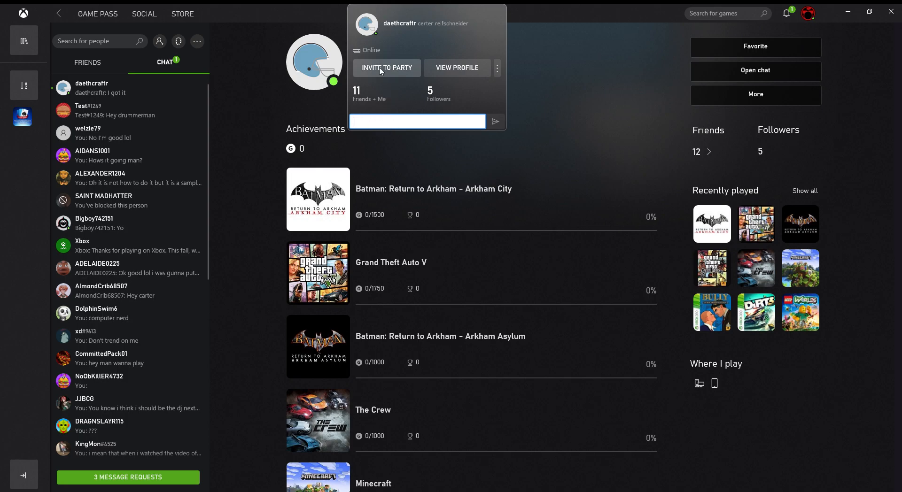
{"action": "mouse_move", "coordinate": [468, 99]}
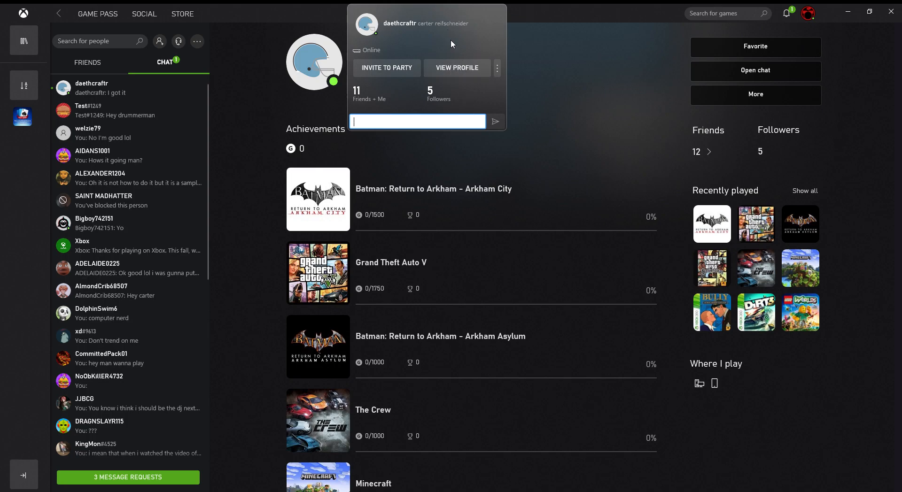
{"action": "mouse_move", "coordinate": [534, 152]}
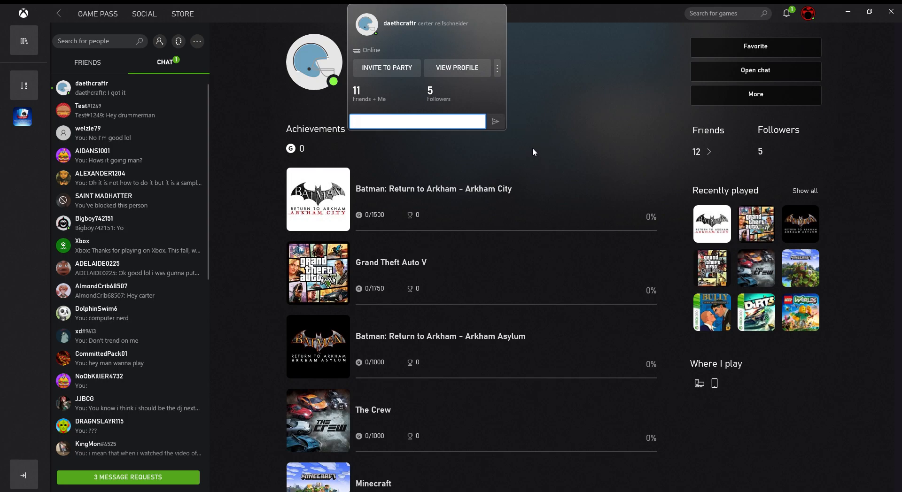
{"action": "mouse_move", "coordinate": [619, 155]}
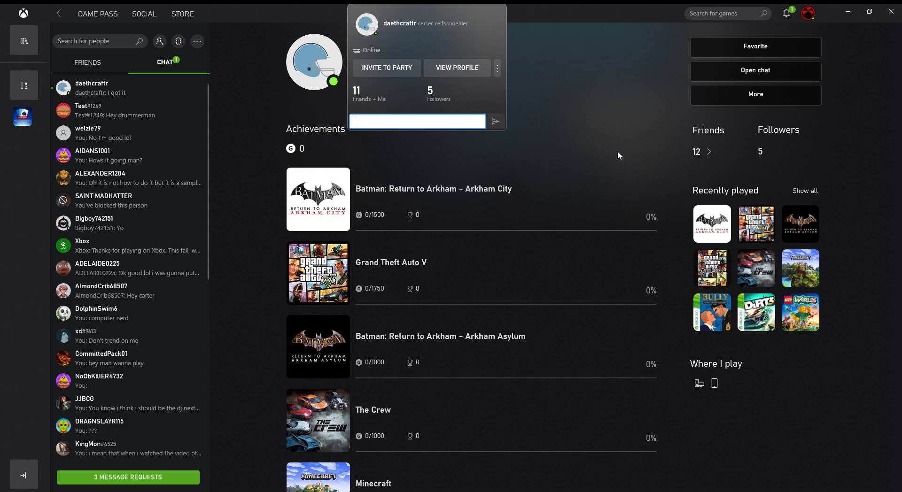
{"action": "mouse_move", "coordinate": [596, 147]}
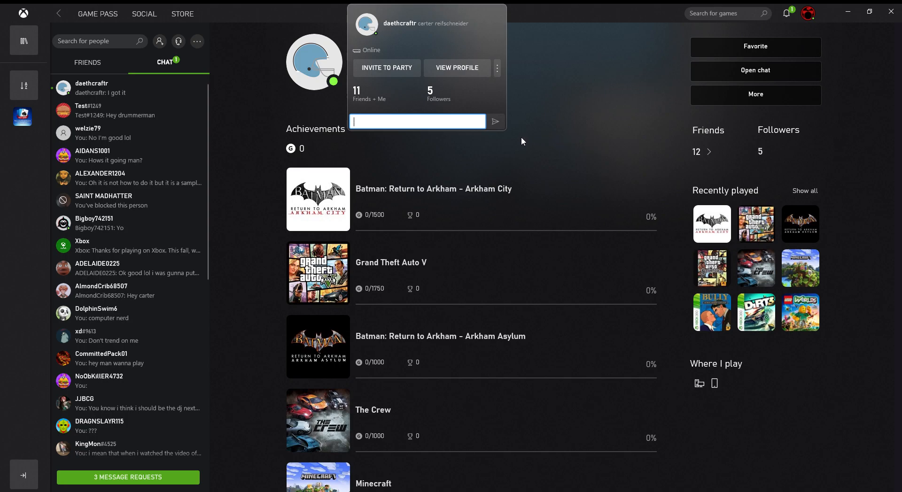
{"action": "left_click", "coordinate": [523, 142]}
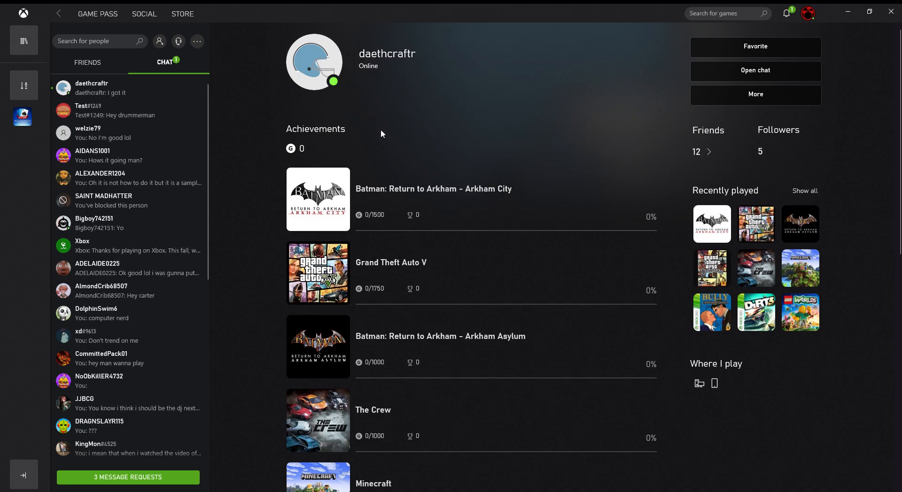
{"action": "mouse_move", "coordinate": [327, 92]}
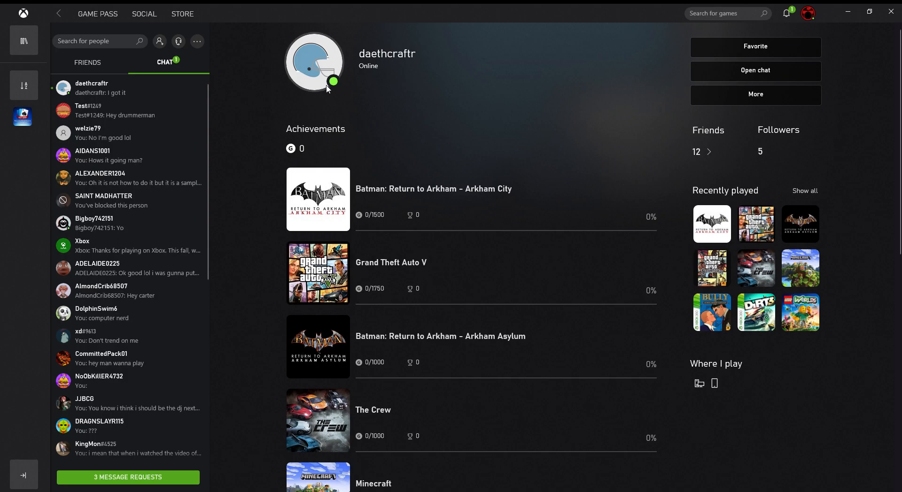
{"action": "mouse_move", "coordinate": [834, 92]}
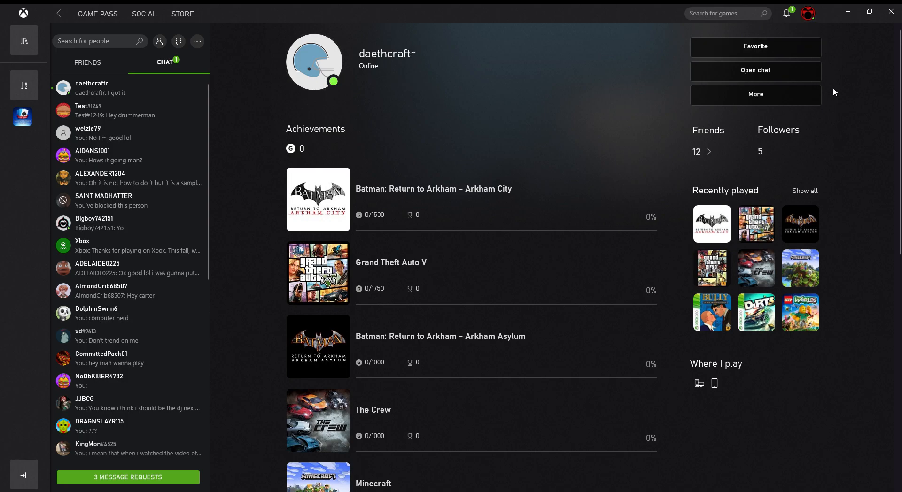
{"action": "mouse_move", "coordinate": [752, 75]}
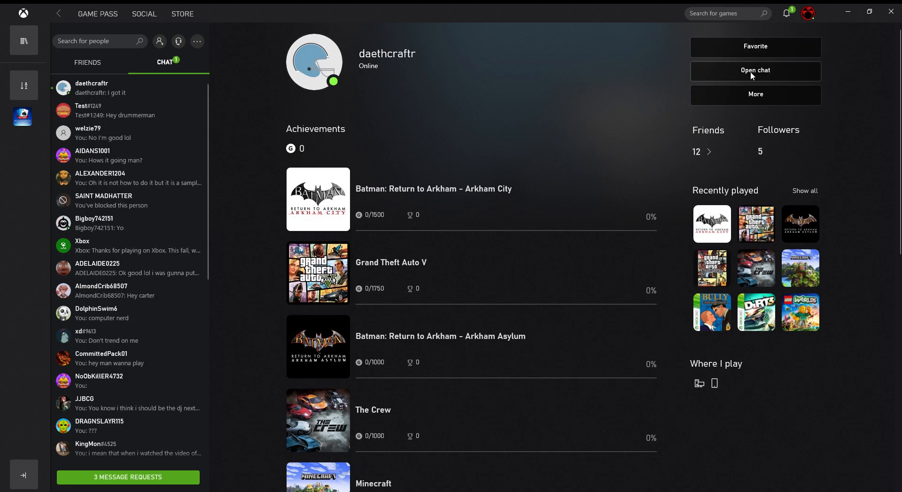
- Open the chat with this friend from their profile's Open chat button
{"action": "left_click", "coordinate": [756, 70]}
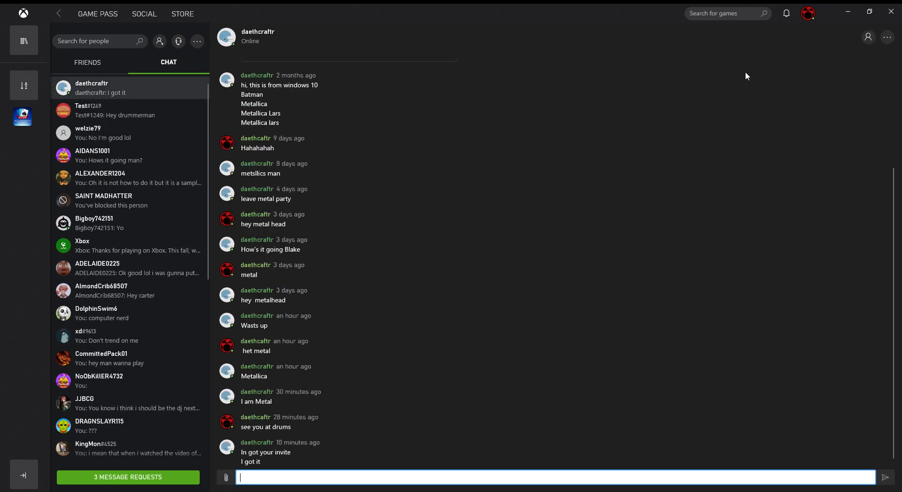
{"action": "mouse_move", "coordinate": [255, 470]}
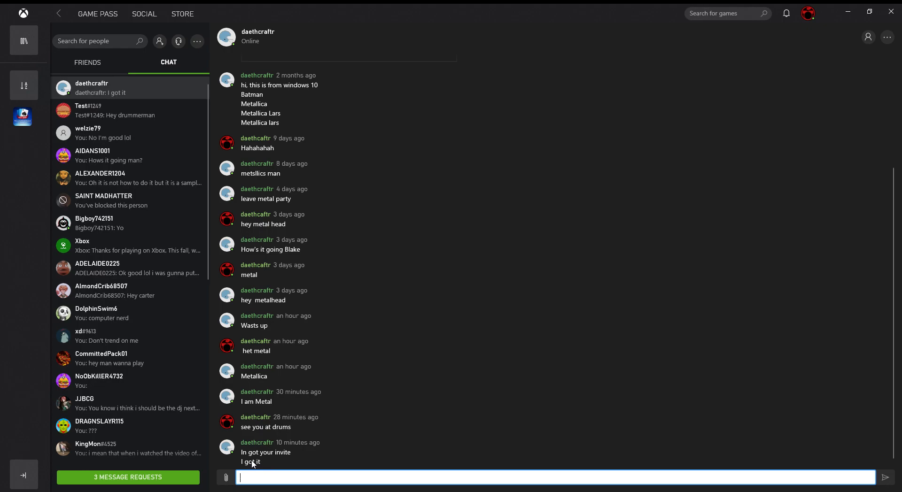
{"action": "mouse_move", "coordinate": [452, 328]}
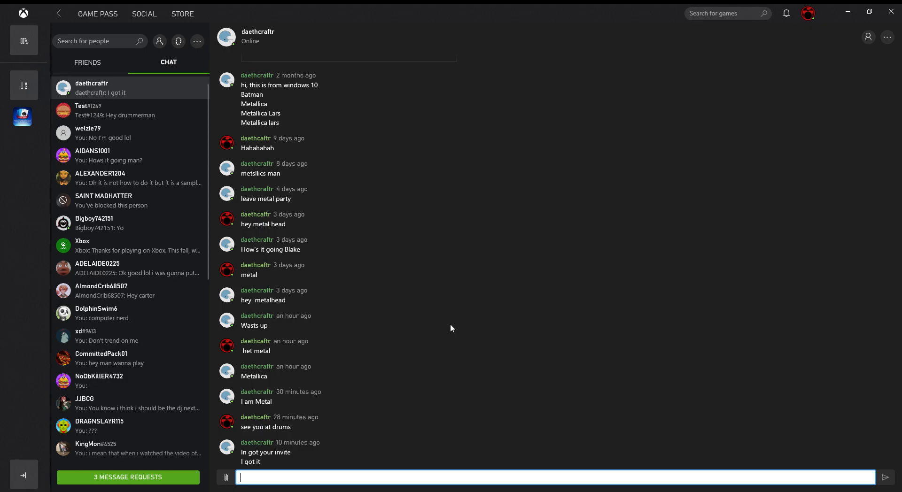
{"action": "mouse_move", "coordinate": [447, 160]}
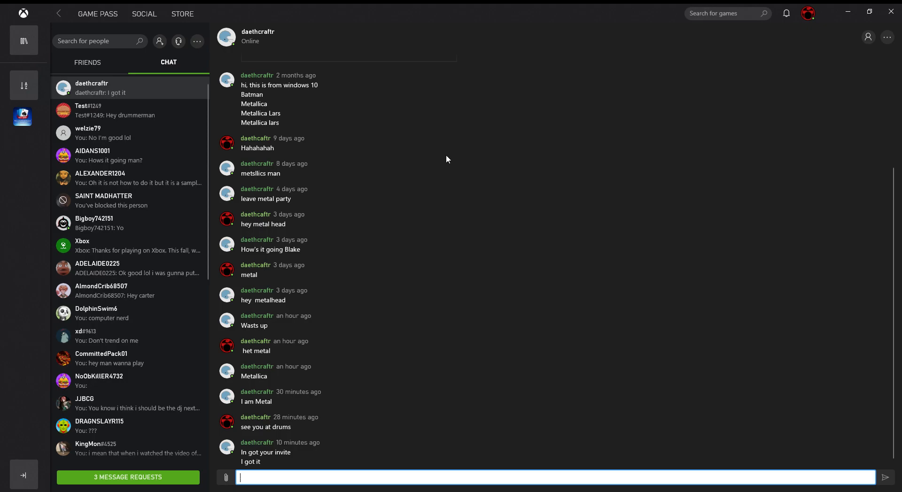
- Review the chat history, then use the back arrow to return to the friend's profile
{"action": "left_click", "coordinate": [144, 13]}
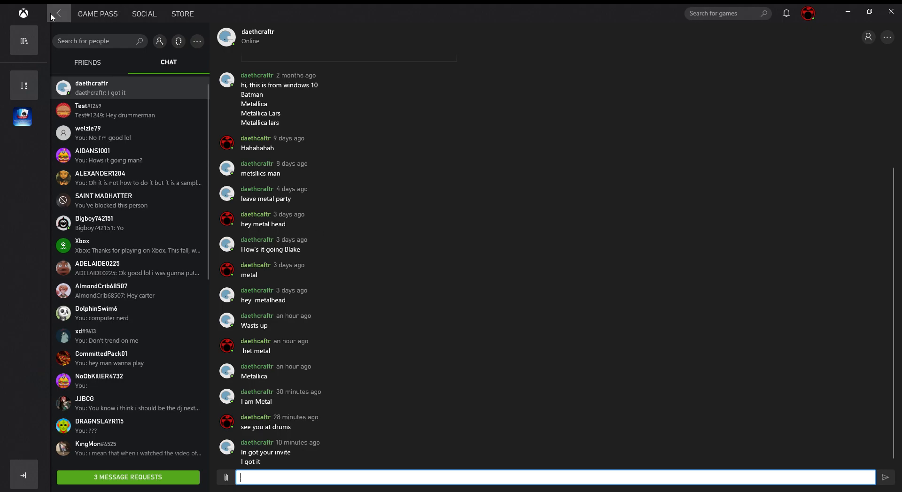
{"action": "left_click", "coordinate": [58, 13]}
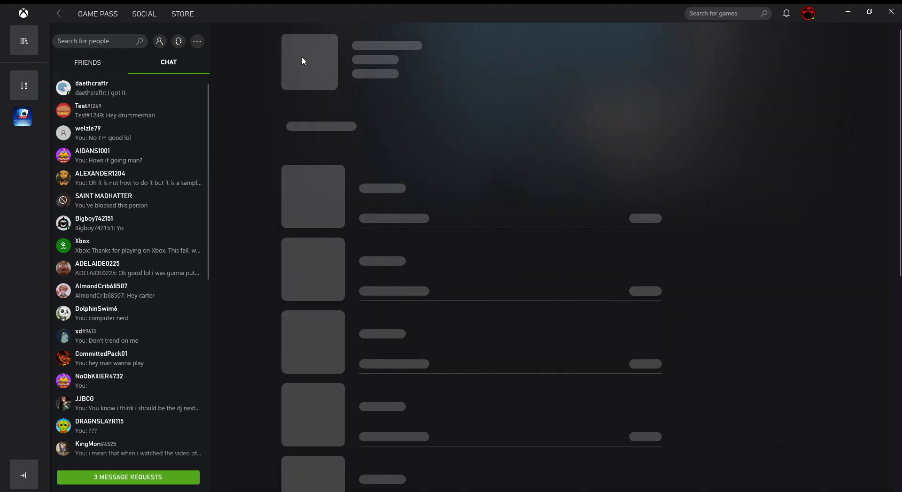
{"action": "left_click", "coordinate": [99, 87]}
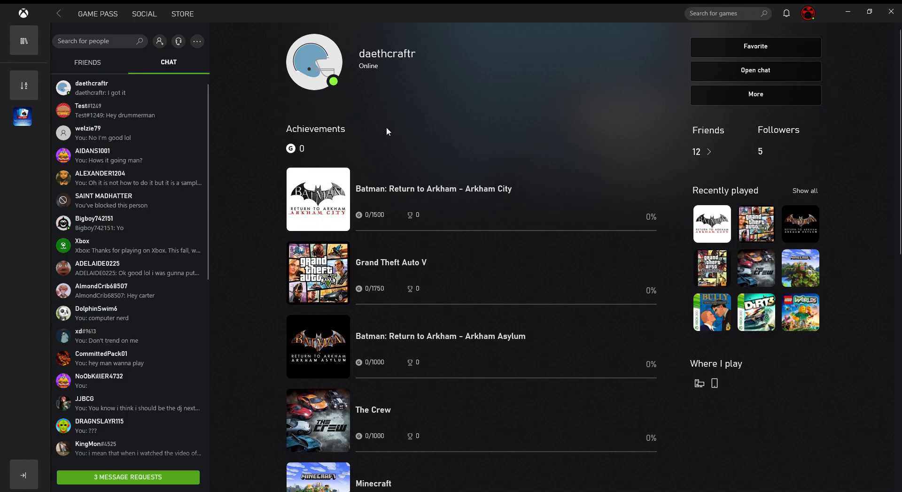
{"action": "mouse_move", "coordinate": [398, 105]}
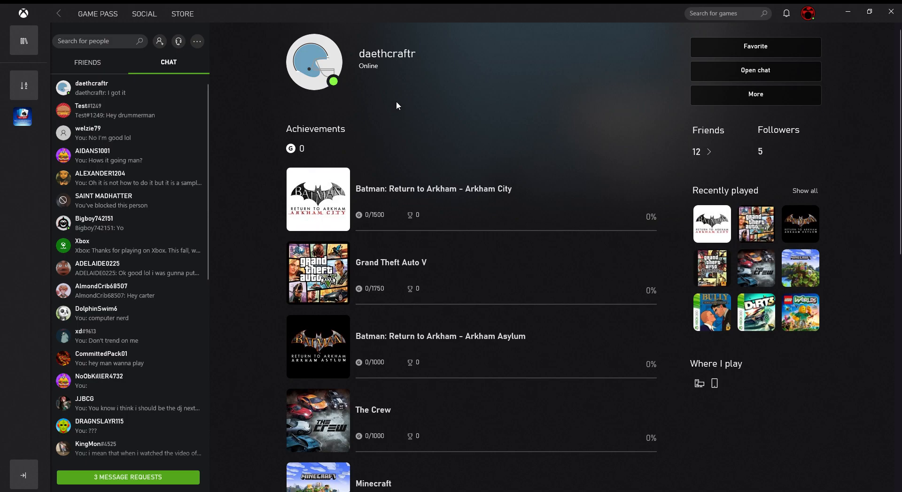